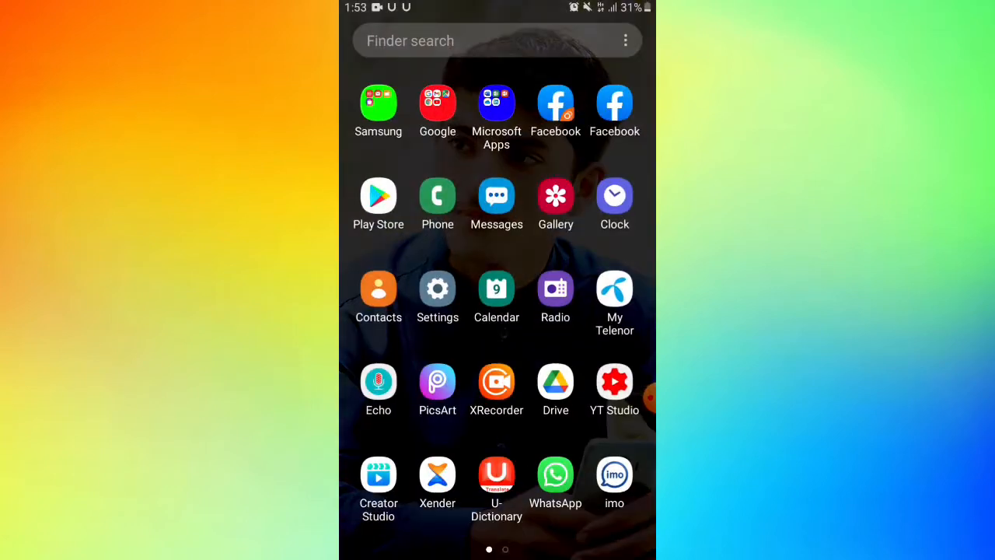
Open Facebook, scroll through the Watch video feed, then return to the home screen
click(555, 103)
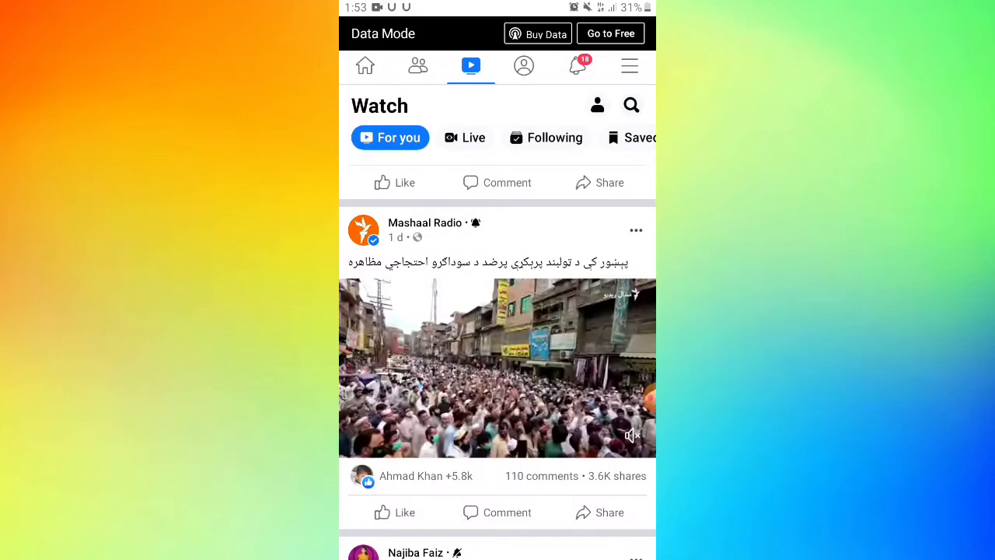
scroll(down, 3)
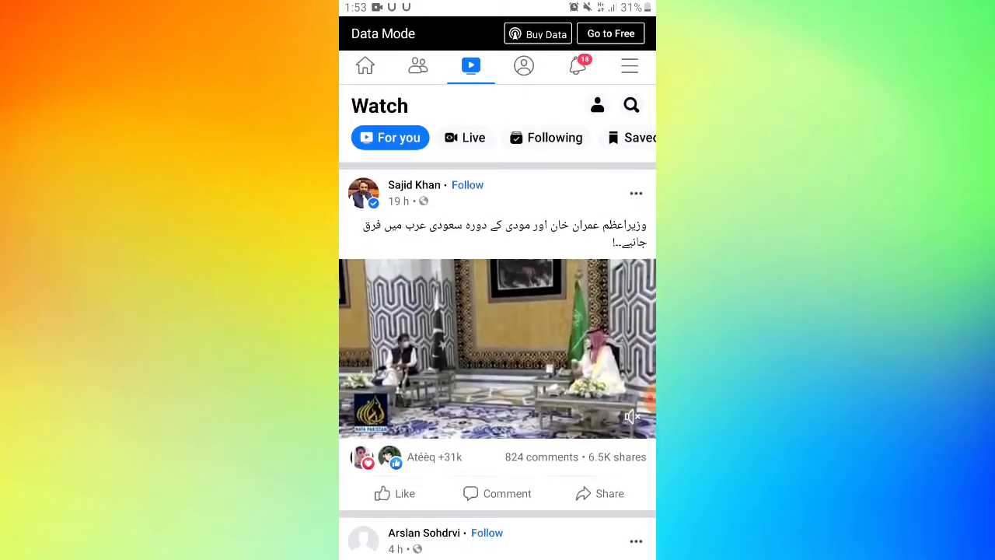
scroll(down, 3)
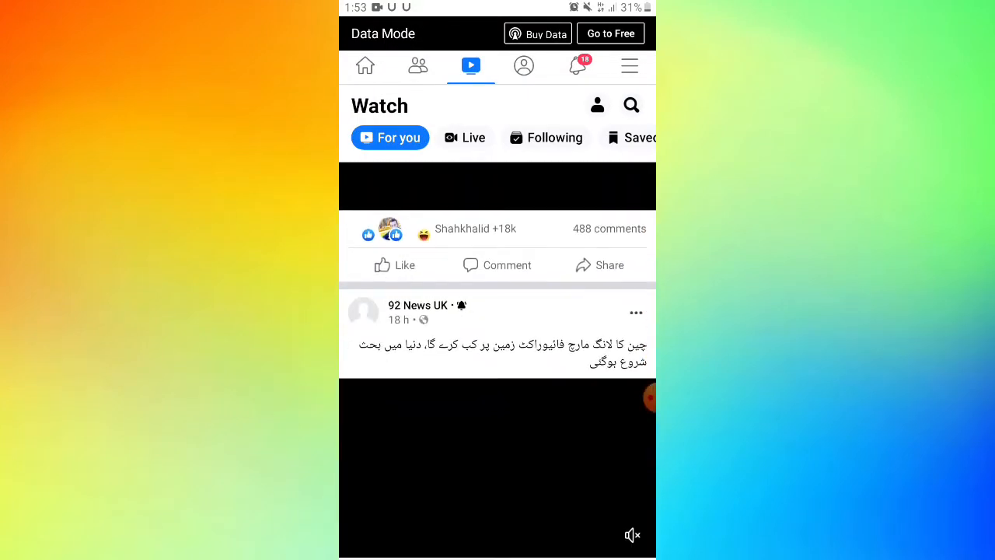
click(364, 66)
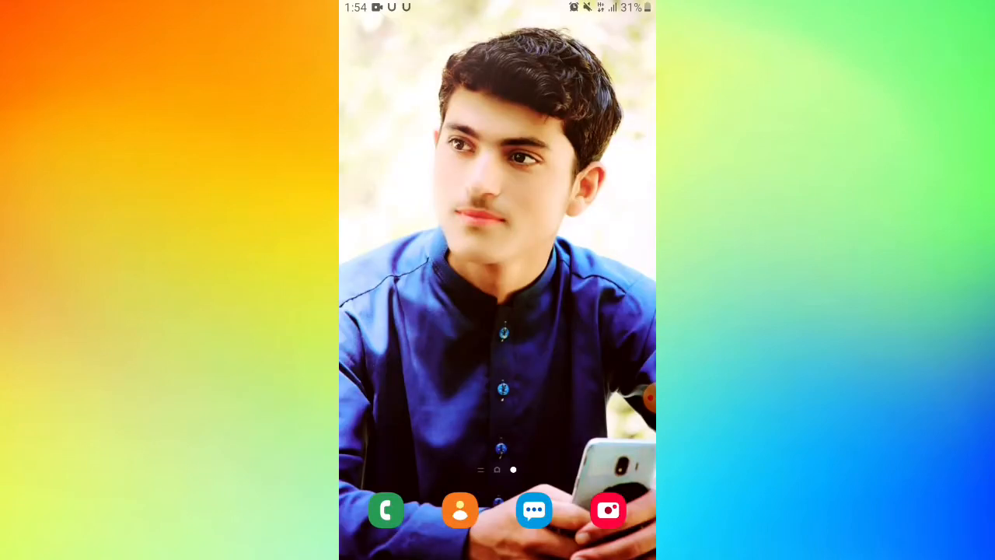
Subscribe to the tech tutorial channel on YouTube and go back to the home screen
click(651, 397)
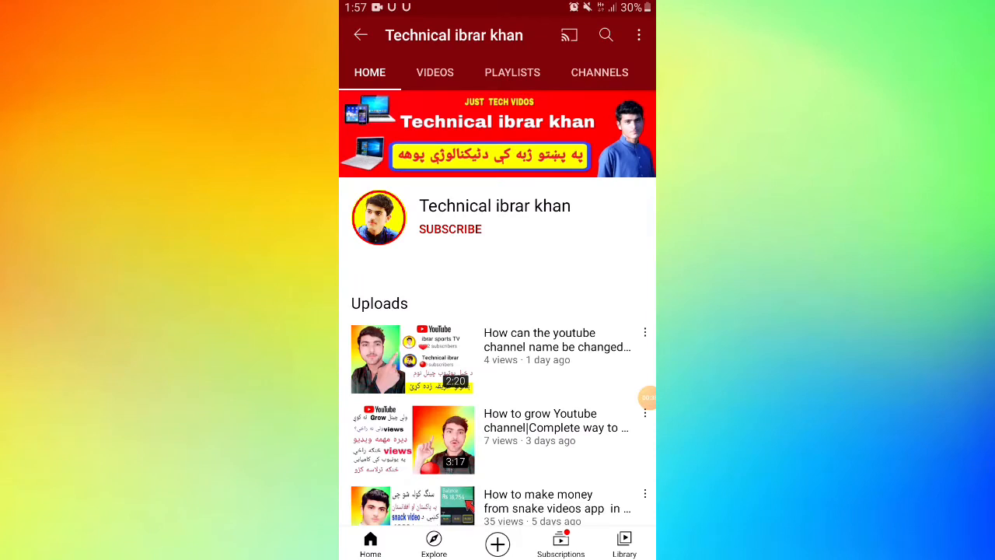
click(450, 229)
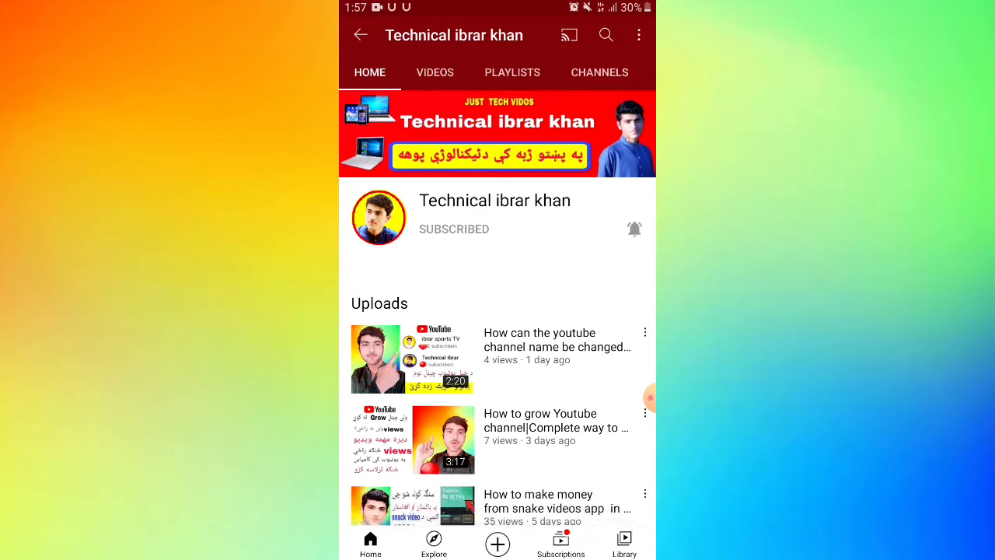
key(HOME)
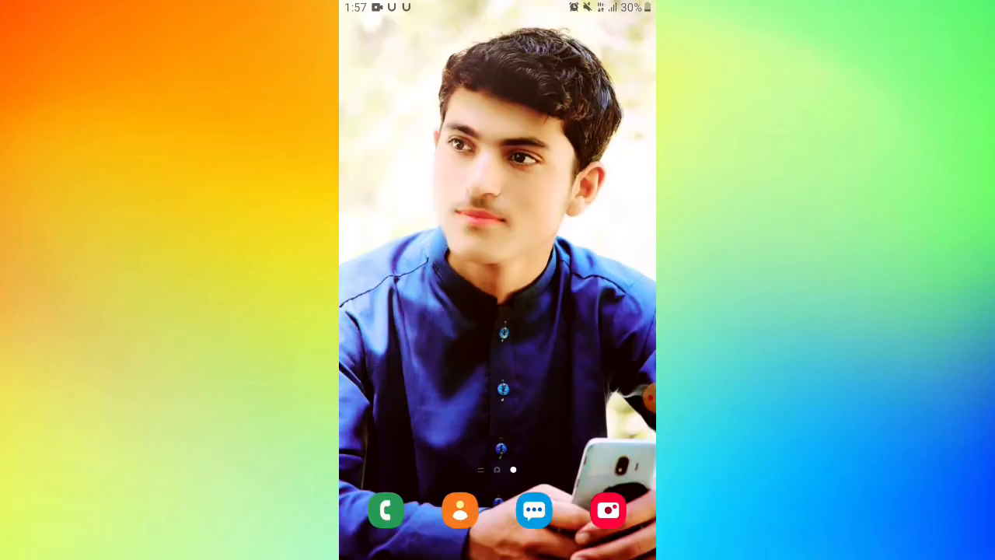
Open the Play Store's app search showing recent searches
scroll(up, 3)
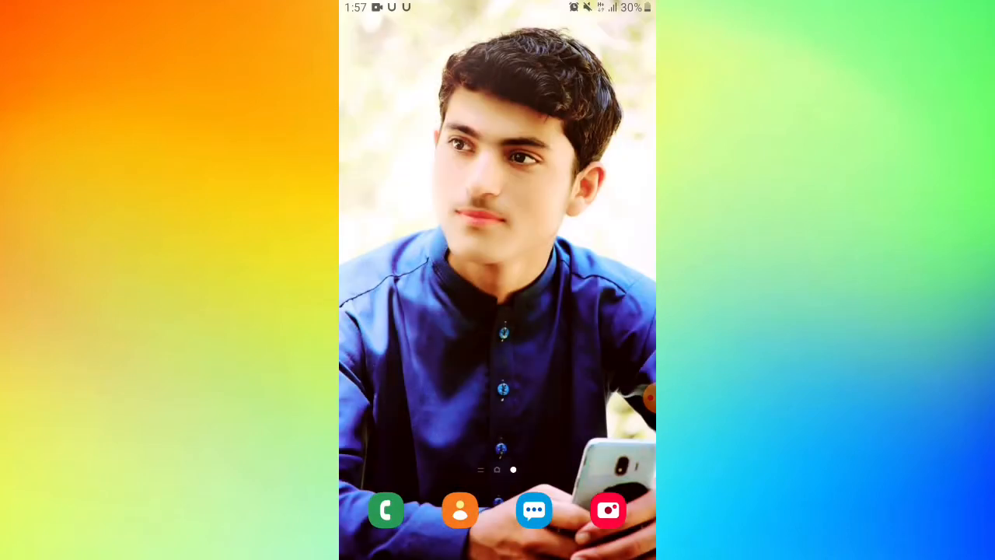
scroll(up, 3)
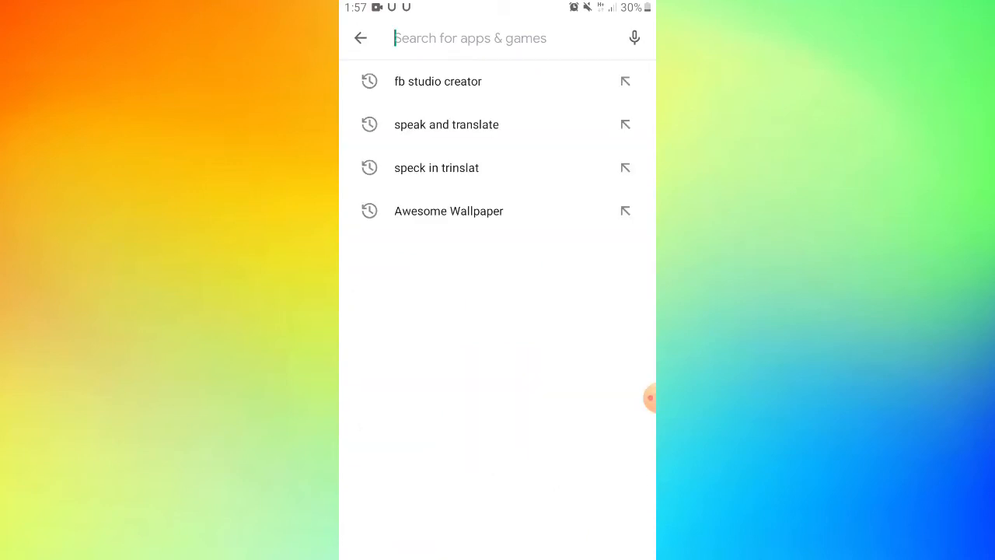
Leave the Play Store and launch Creator Studio to the performance summary
click(436, 81)
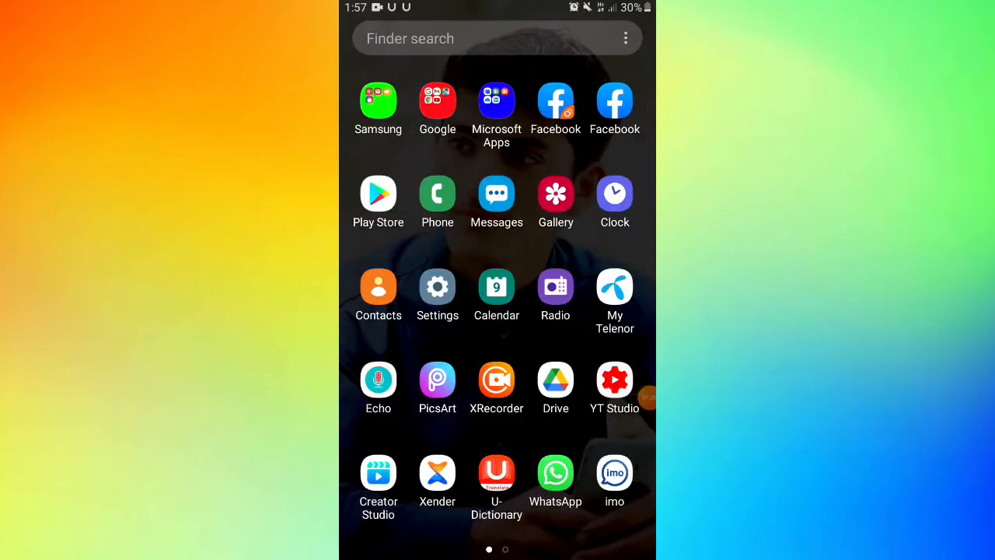
click(378, 472)
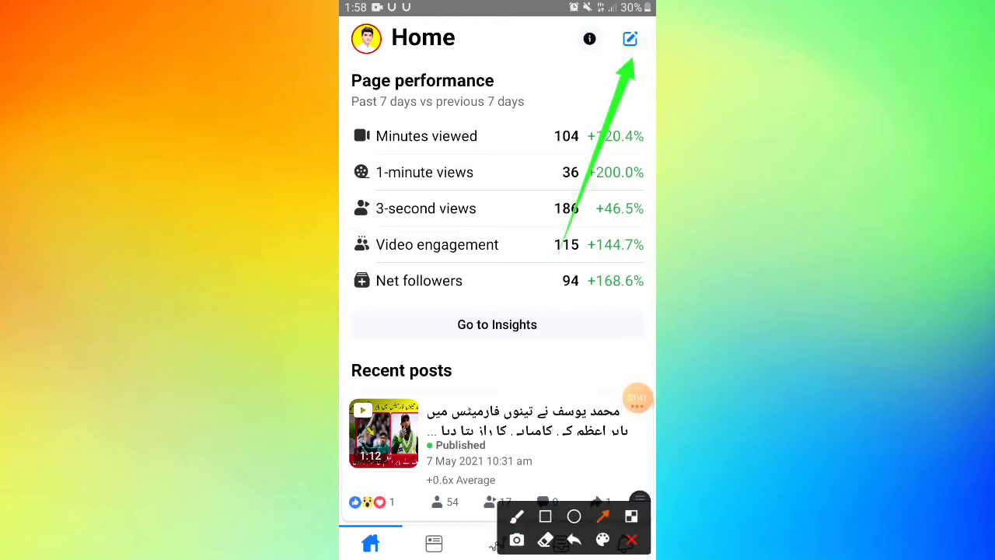
Create a new Video post with a gallery video attached
click(630, 38)
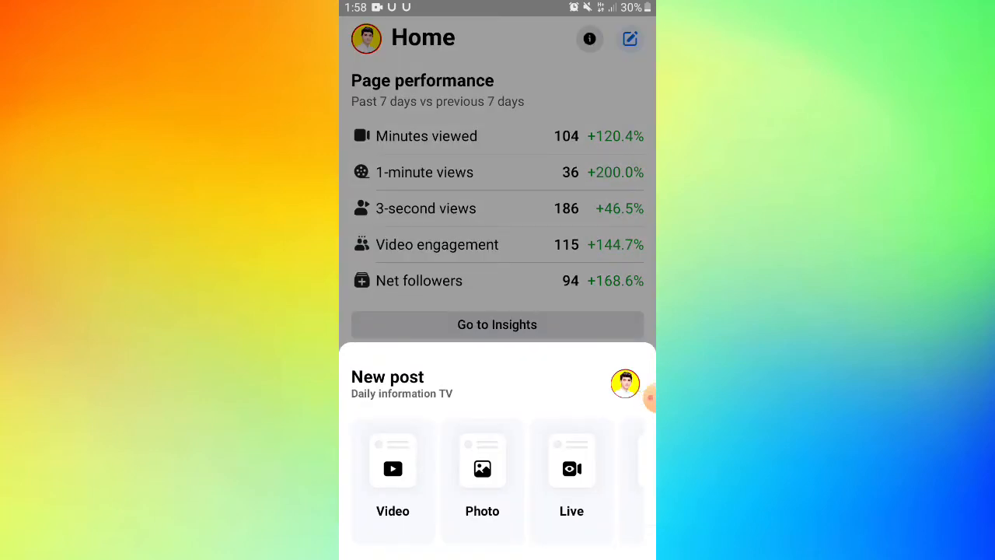
scroll(left, 3)
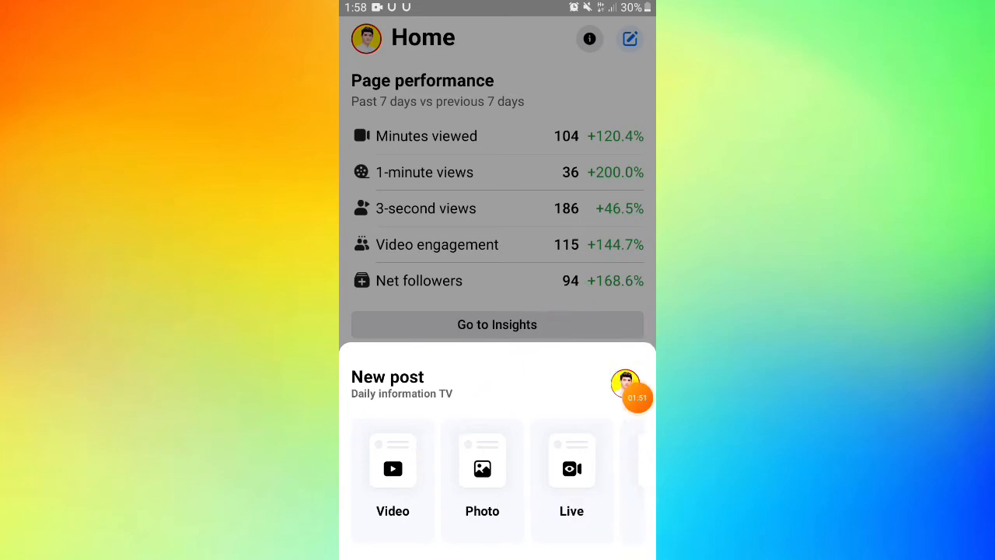
click(393, 468)
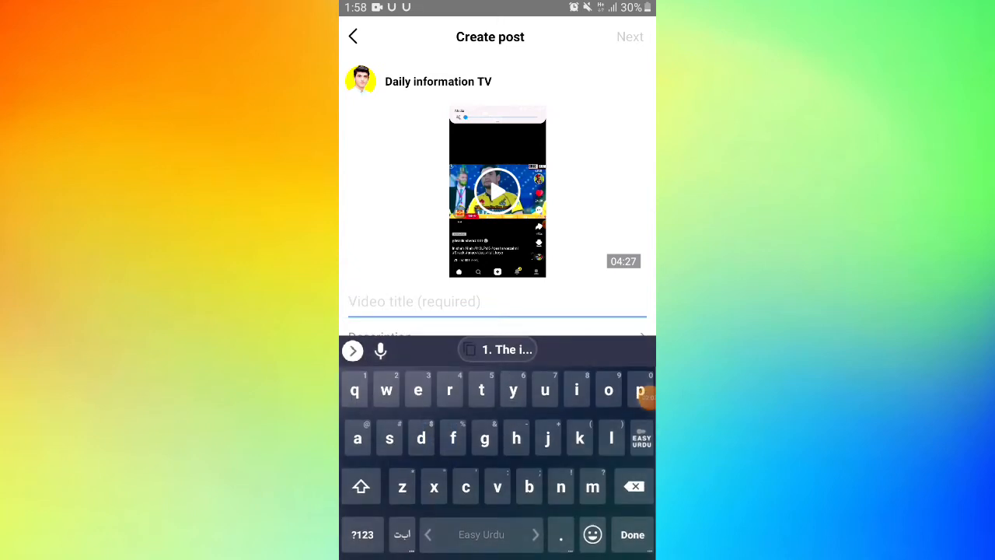
Enter the video title, dismiss the keyboard, and show the thumbnail add options
text(hv)
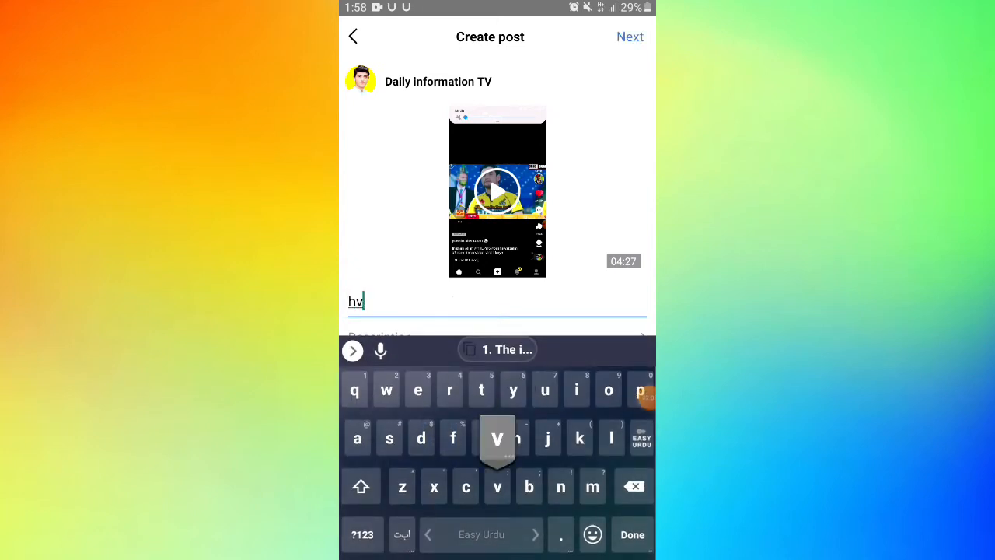
text(chhv)
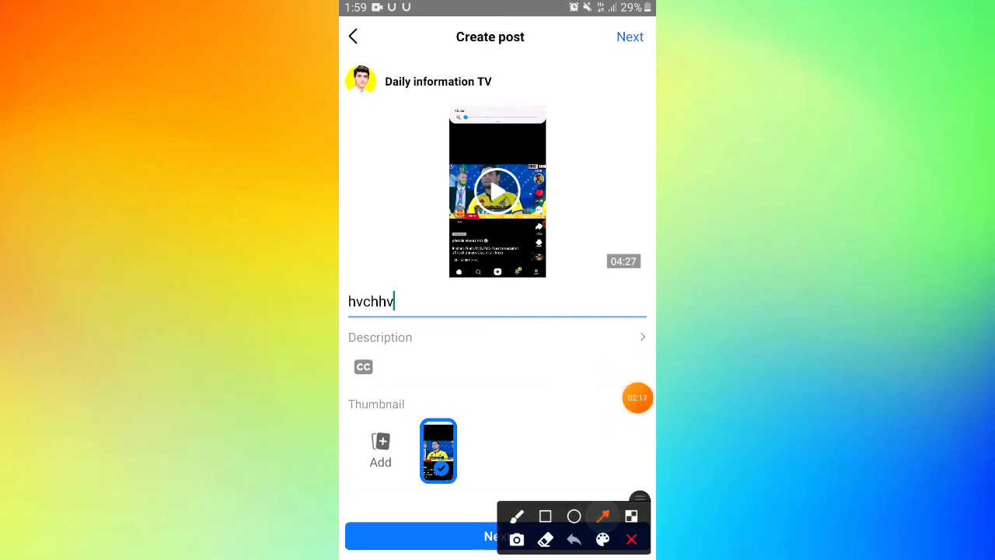
click(631, 540)
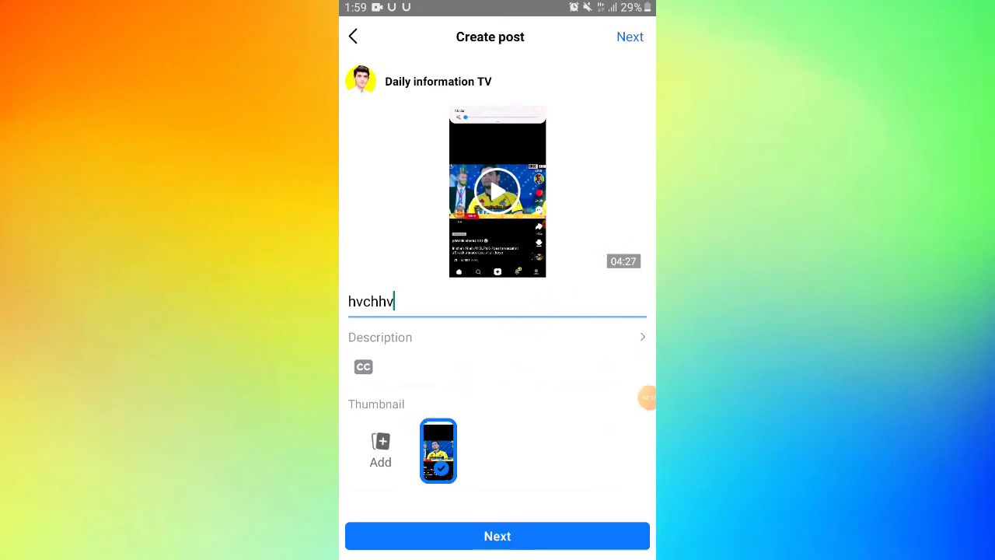
click(380, 442)
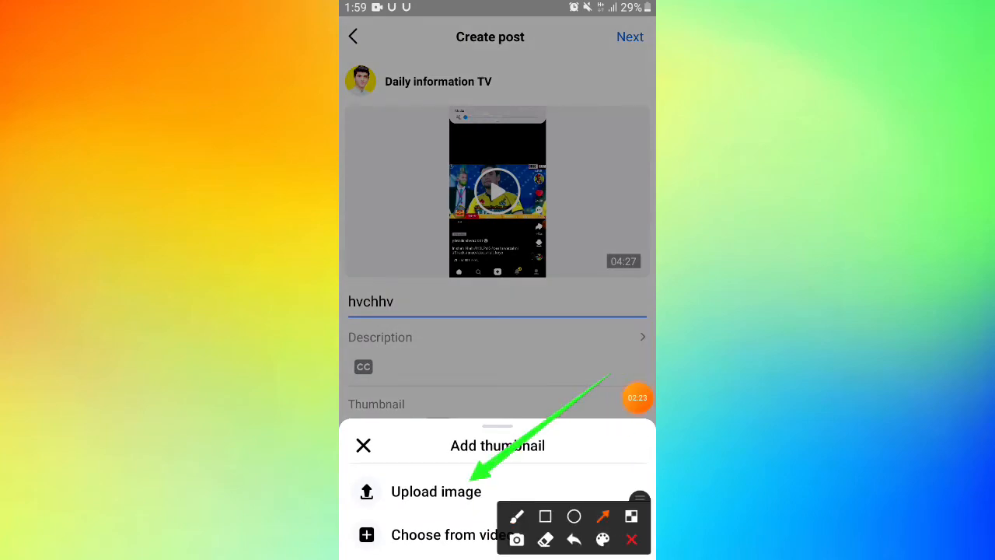
Set the snack video earnings image from the PicsArt album as the thumbnail
click(435, 492)
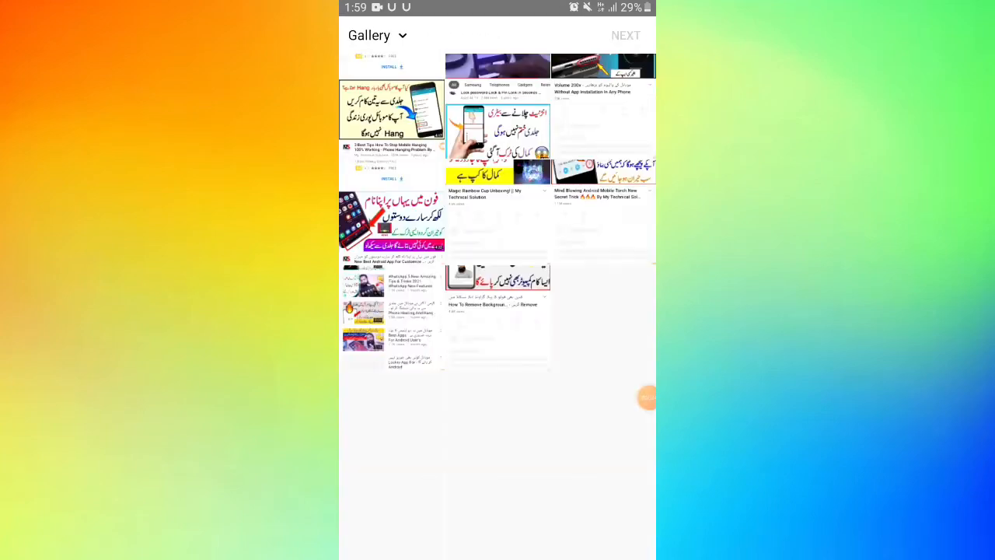
click(379, 35)
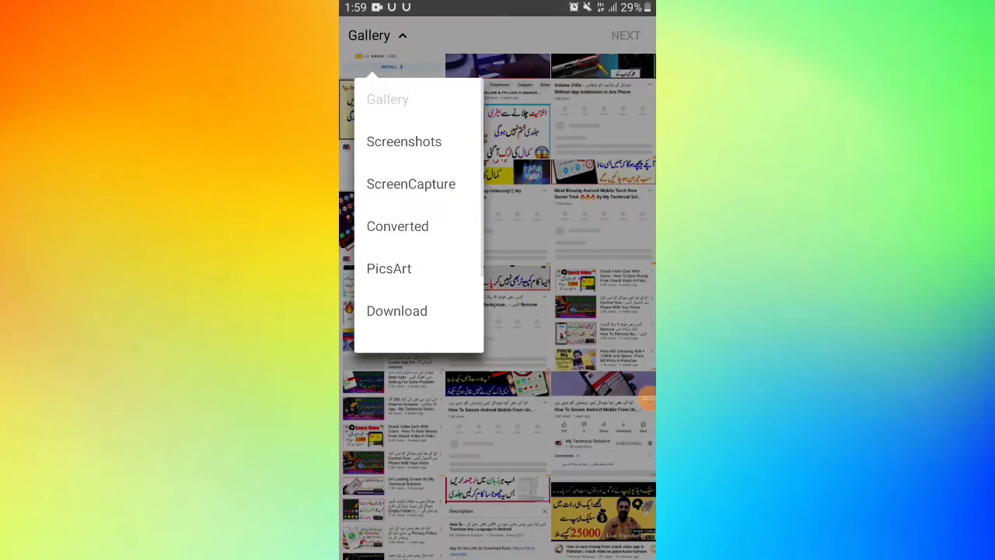
click(389, 269)
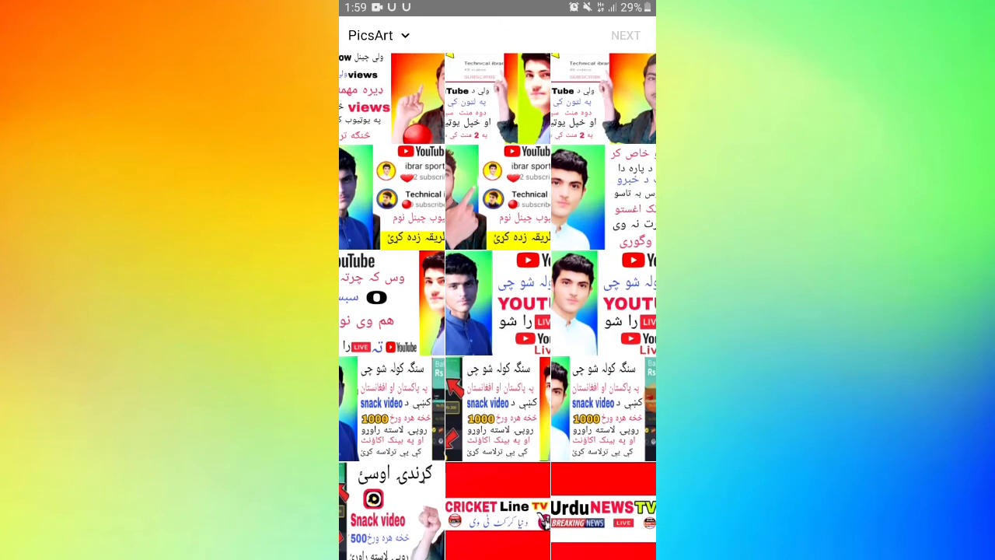
click(497, 416)
text(hvchhv)
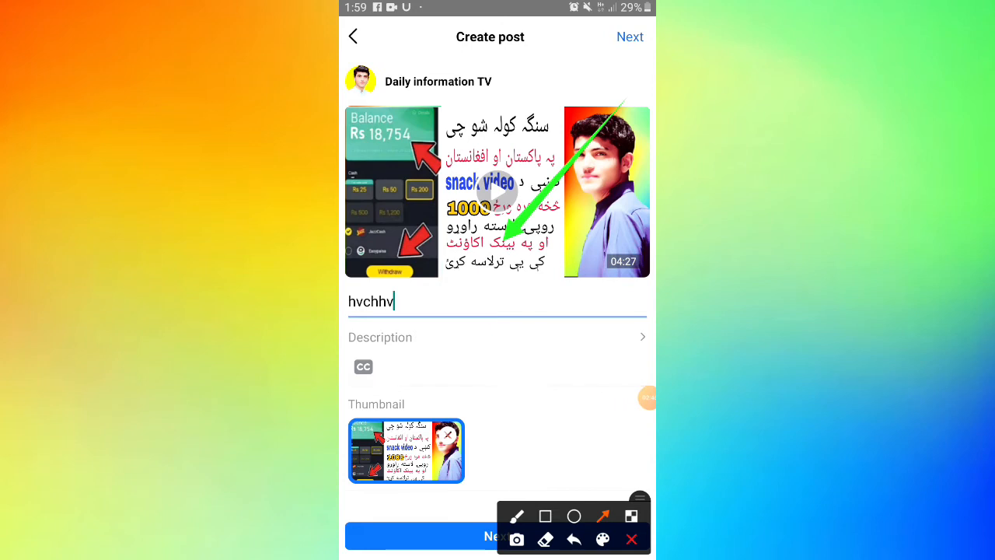
Write the money-from-snake-videos description and begin a hashtag line below it
click(632, 539)
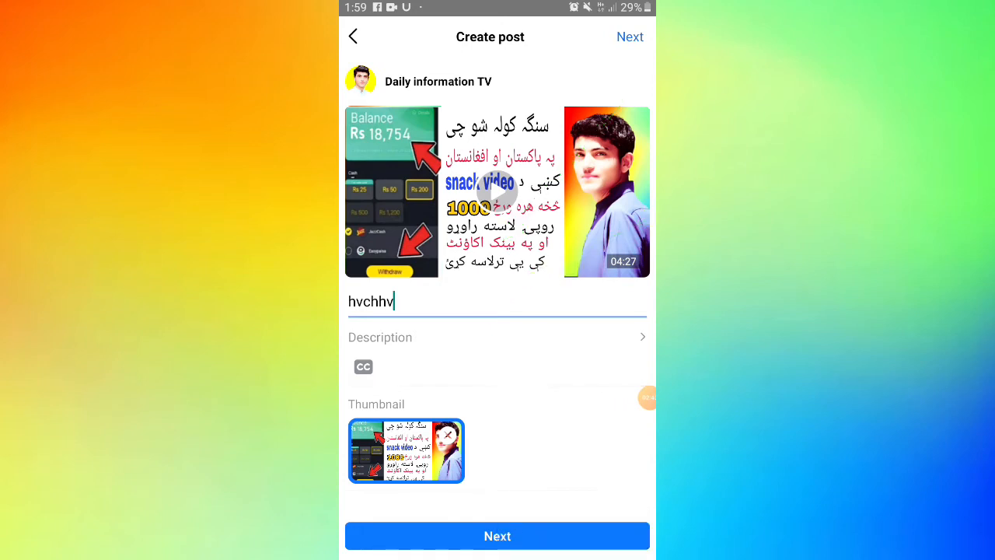
click(372, 300)
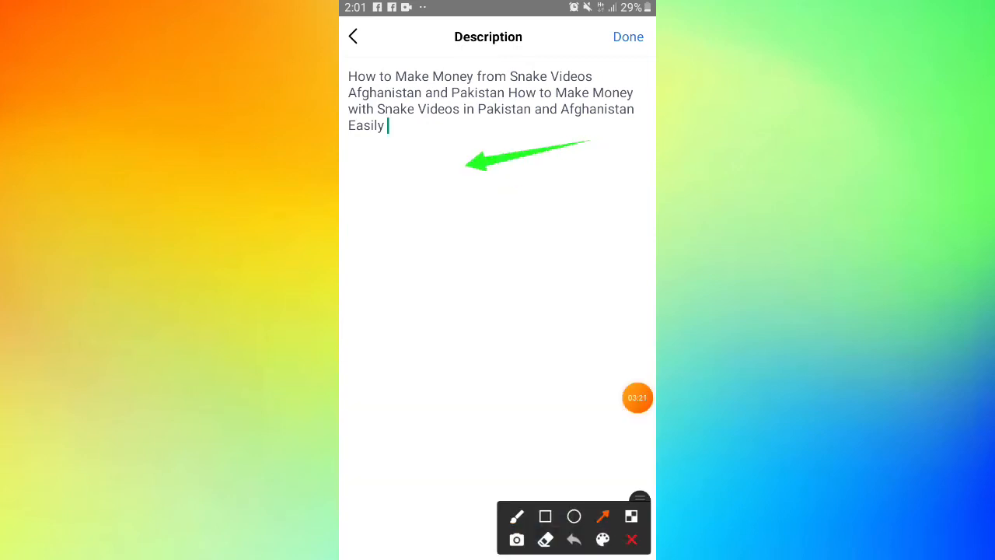
click(546, 516)
text(#)
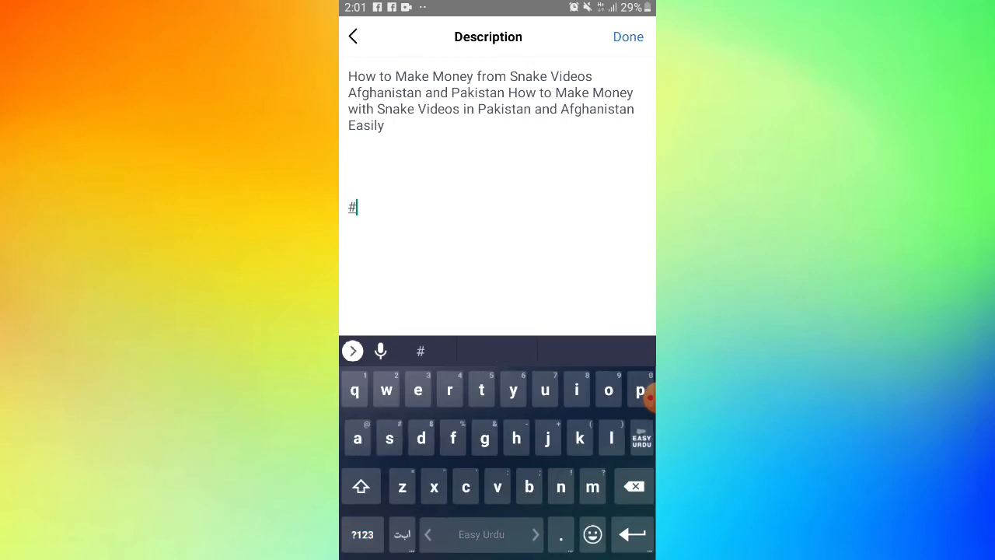
Add #snakevideoapp and #pashto hashtags with a money-from-snake-videos line above
text(snakevideoapp)
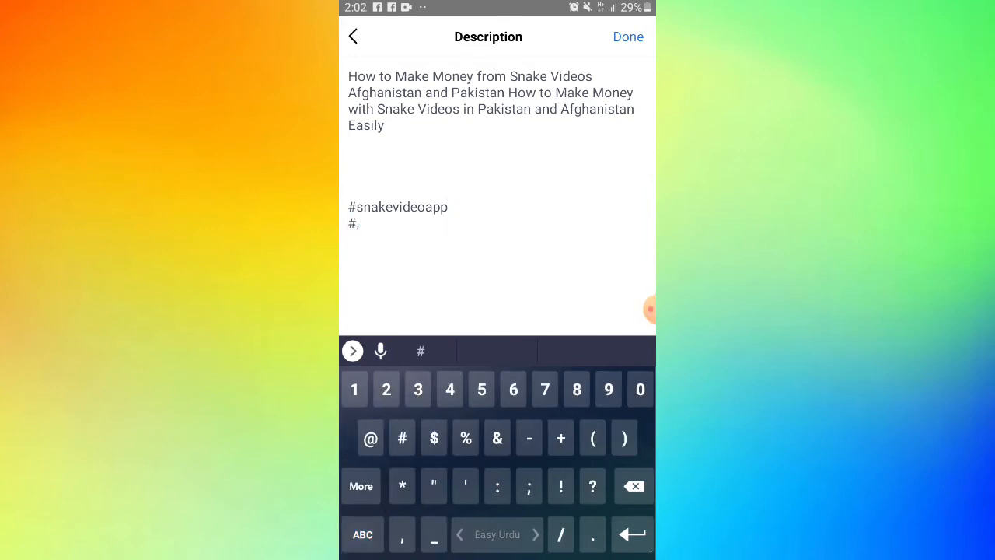
text(pashto)
text(,How to make money from snake videos ap,)
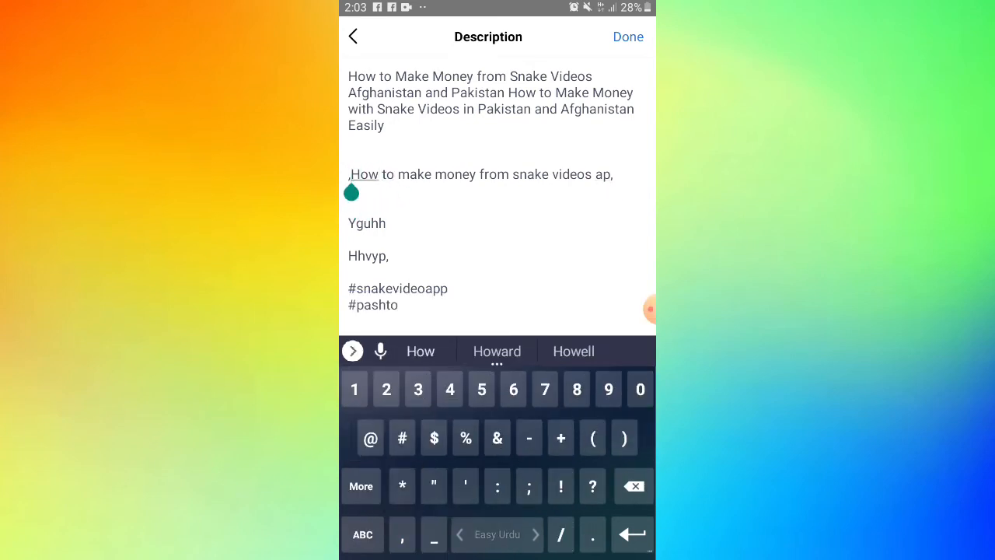
Add 'video viral' and 'Facebook video viral' lines above the hashtags
click(362, 534)
text(,)
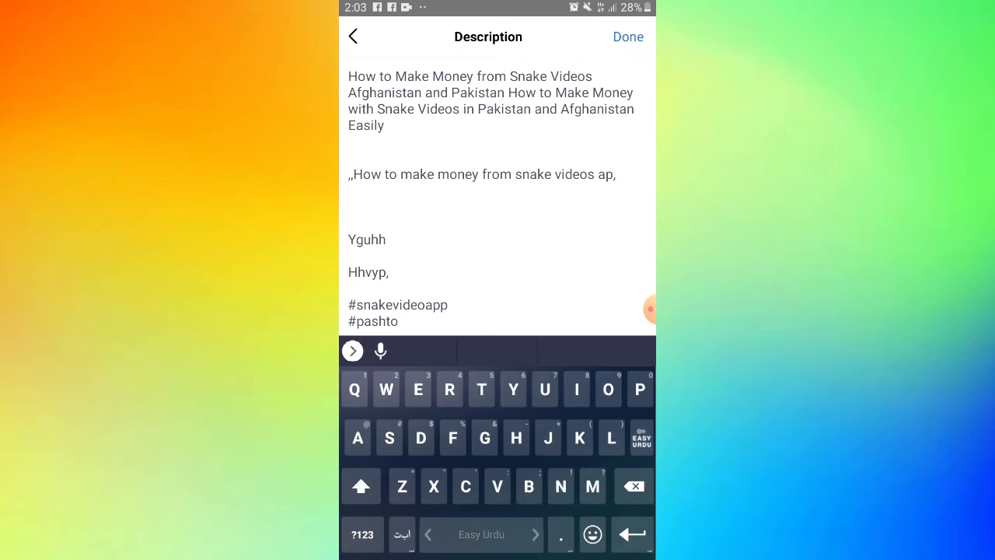
text(video viral ,)
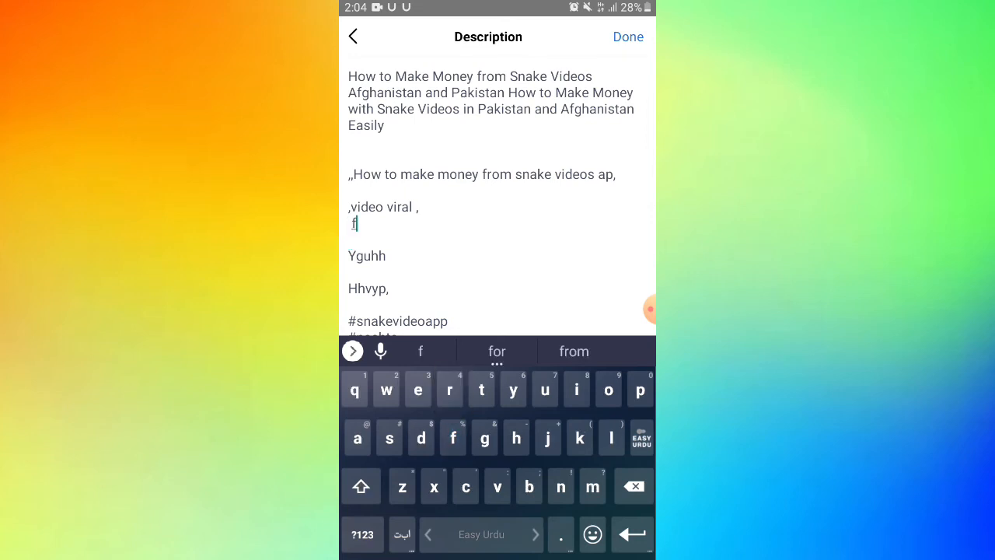
text(ac)
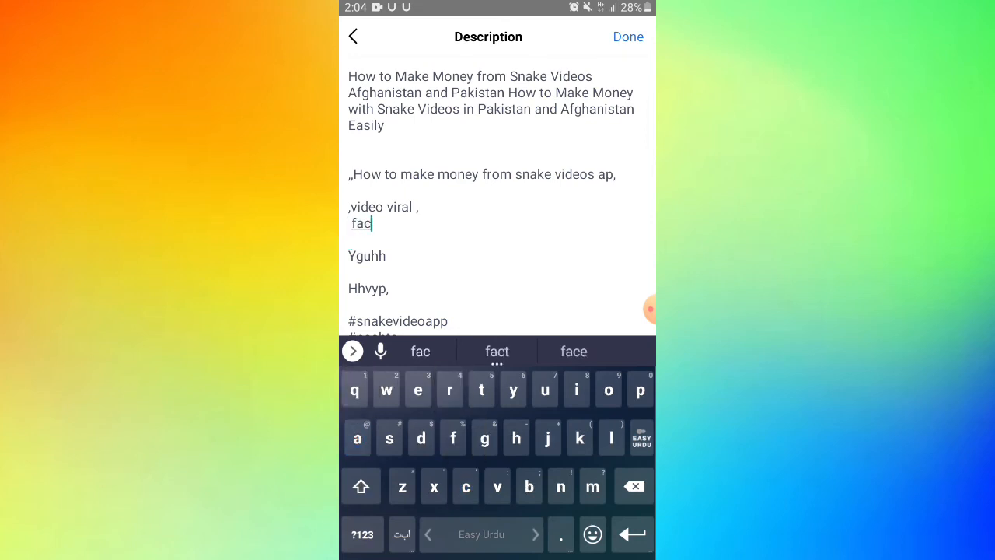
text(eboo)
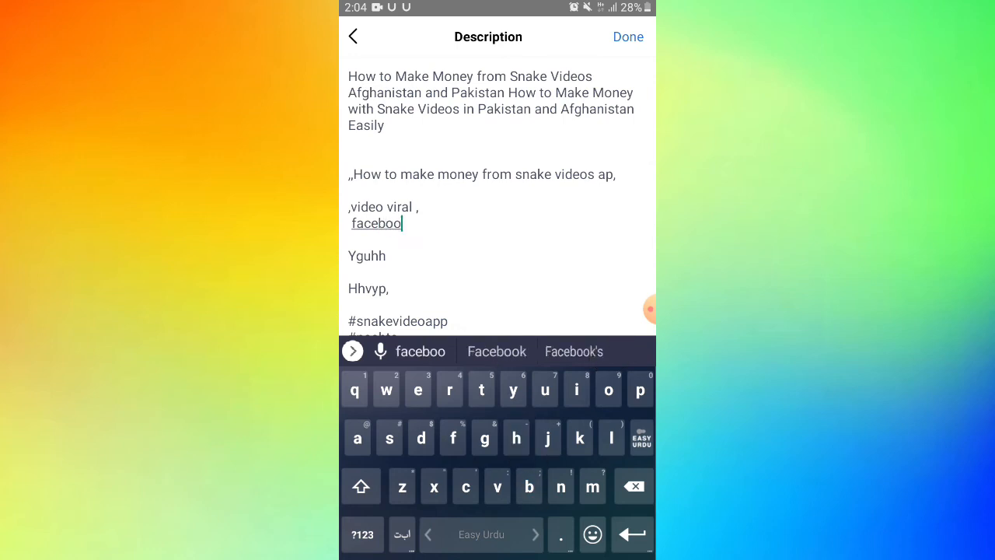
click(495, 351)
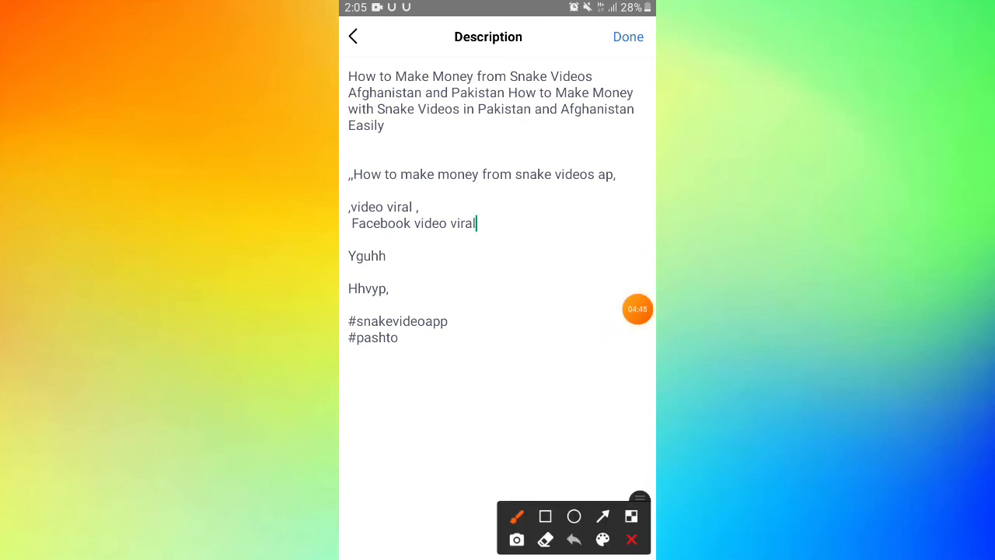
drag(601, 149, 553, 354)
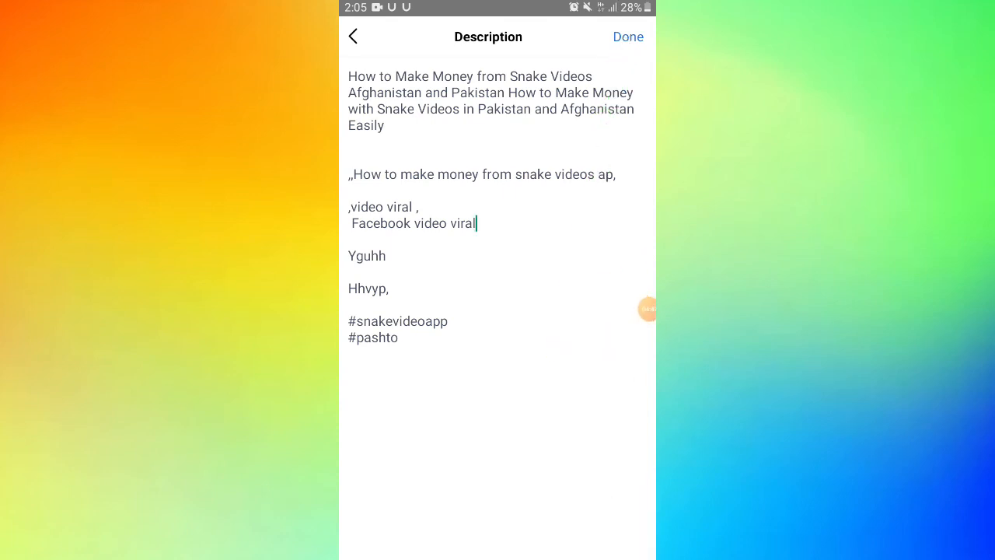
Save the keyword and hashtag description and continue to the publish-now preview
click(627, 37)
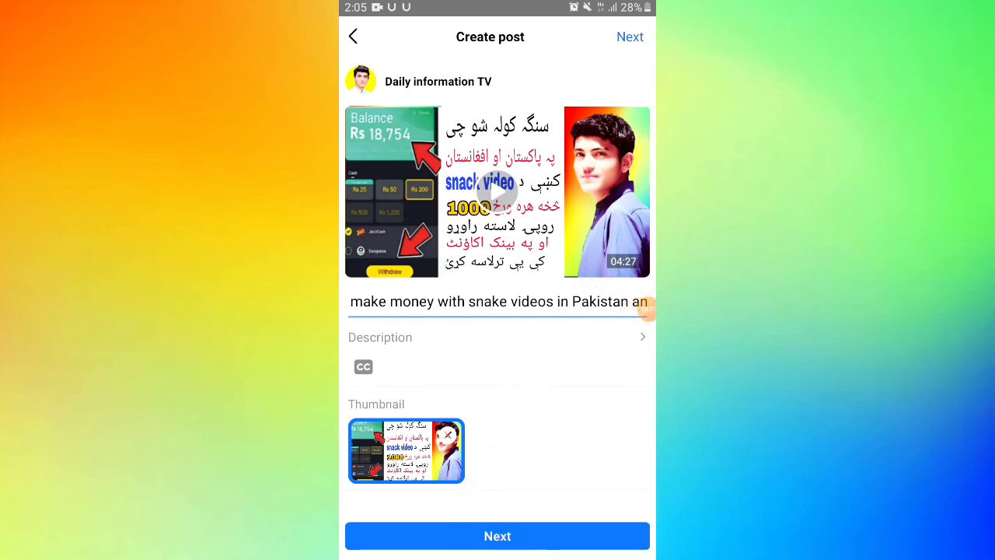
click(629, 36)
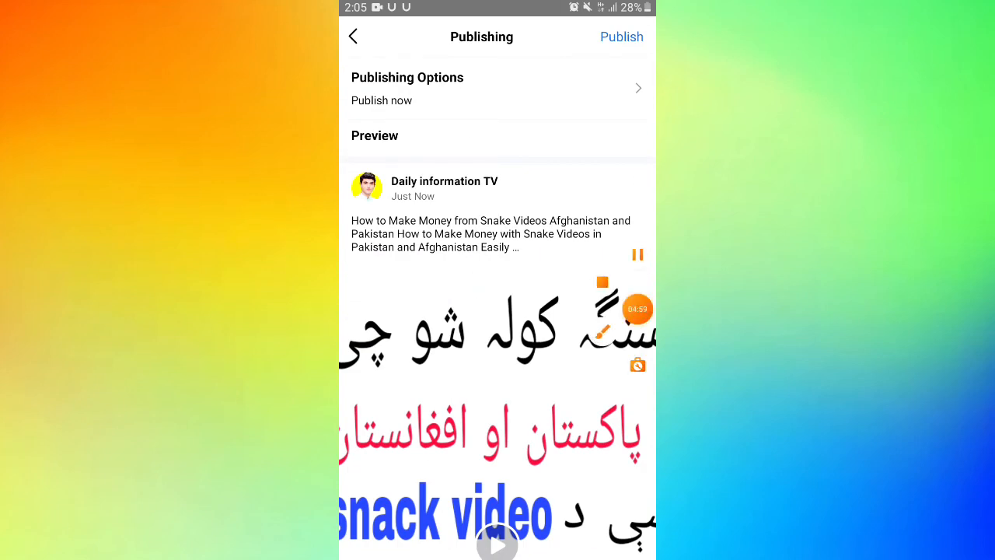
drag(513, 265, 622, 42)
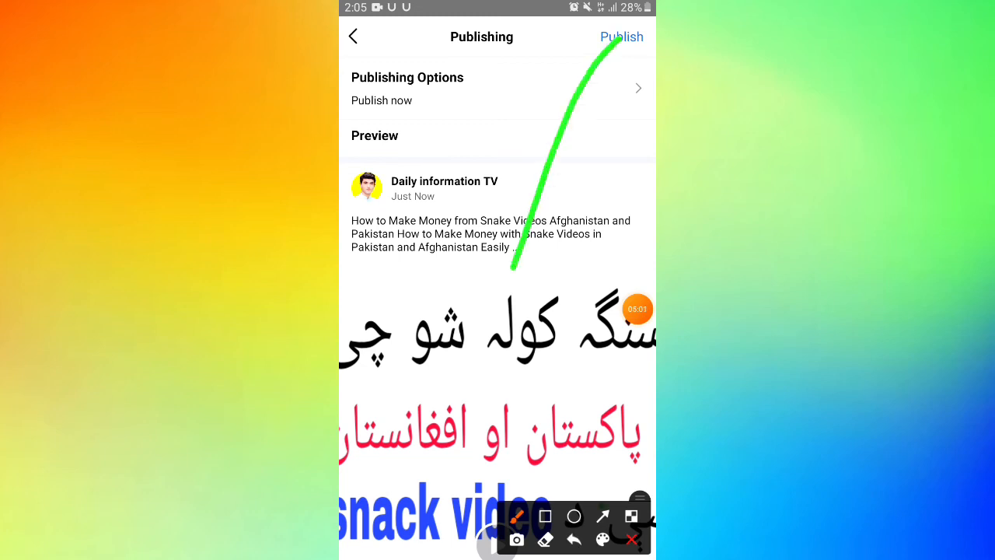